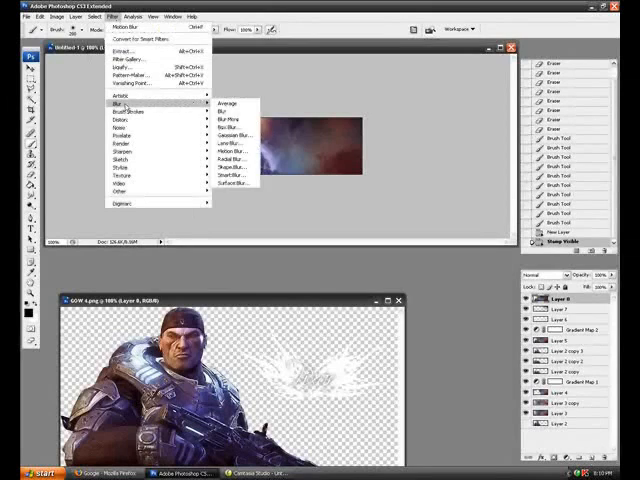
mouse_move(232, 136)
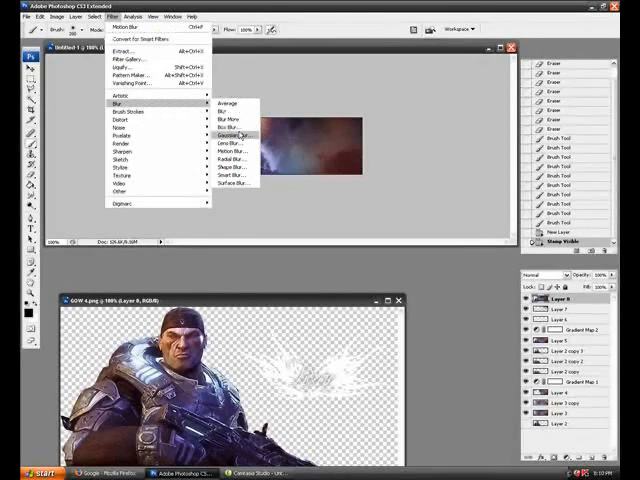
Apply a strong Gaussian Blur to the top layer and start choosing its blend mode
left_click(232, 136)
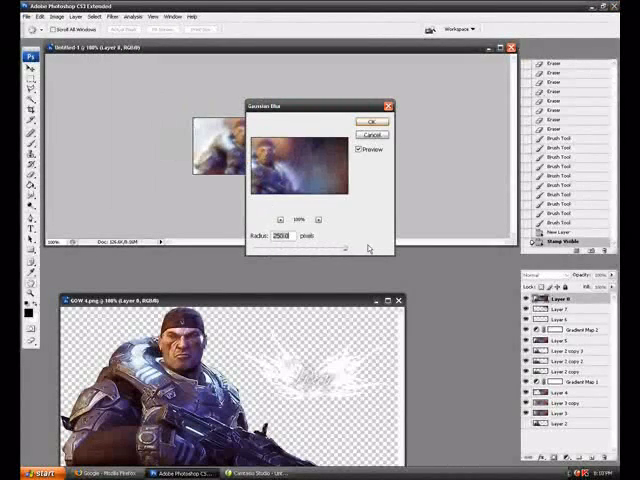
left_click(372, 120)
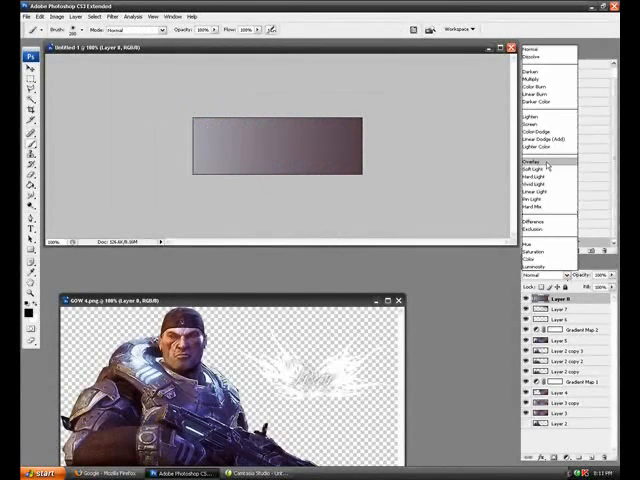
left_click(528, 164)
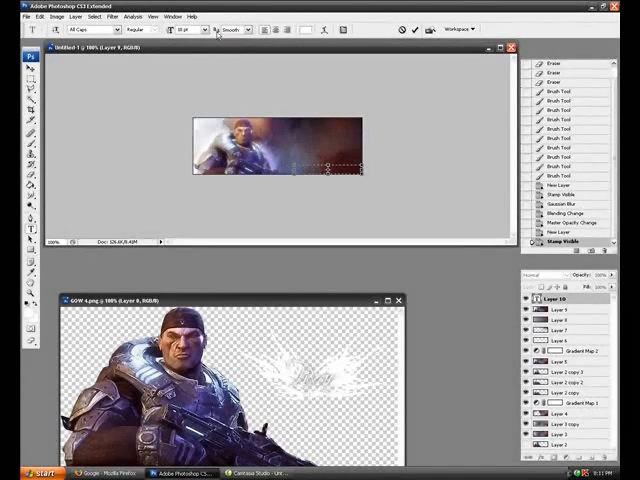
mouse_move(228, 36)
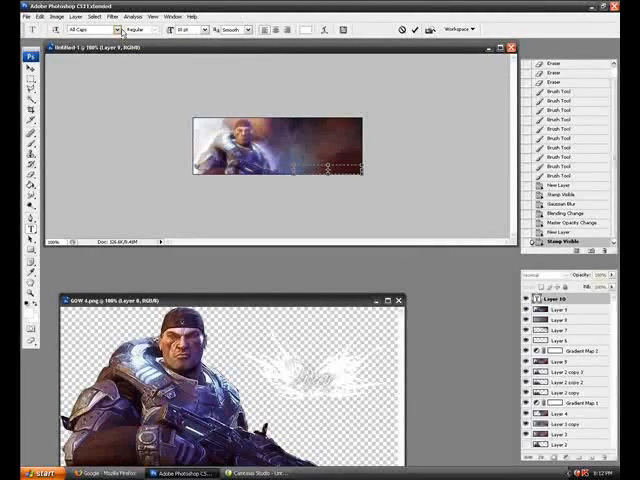
Choose a decorative font from the font family list for the banner text
left_click(122, 40)
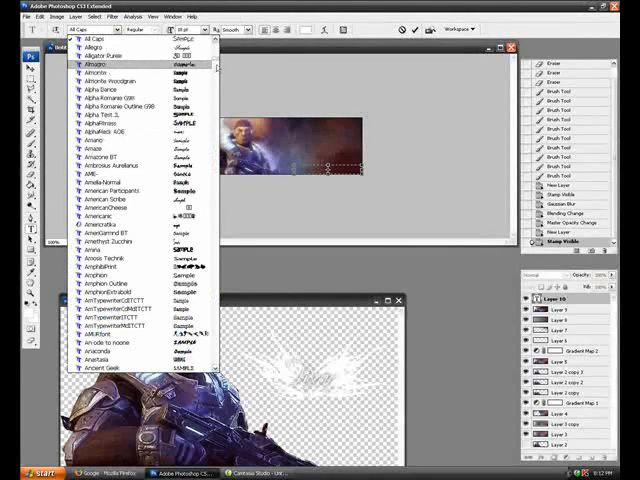
scroll("down", 3)
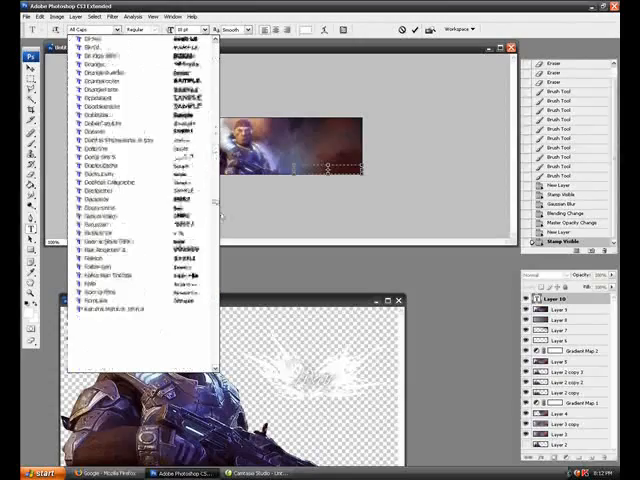
scroll("down", 3)
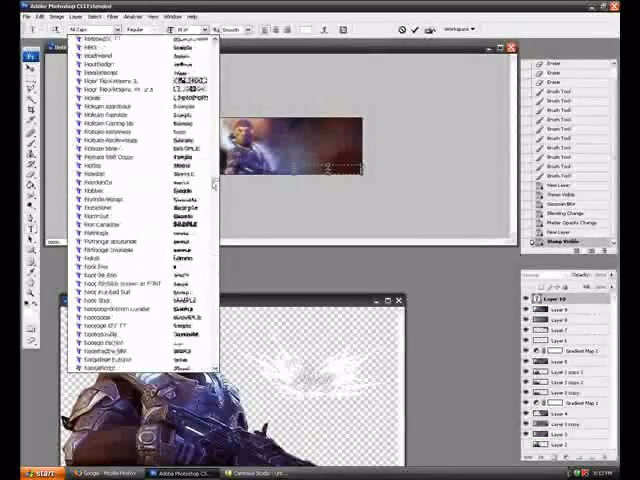
left_click(392, 270)
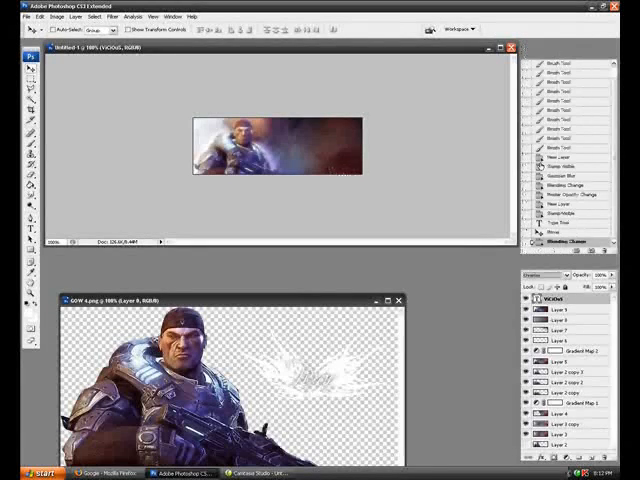
left_click(536, 276)
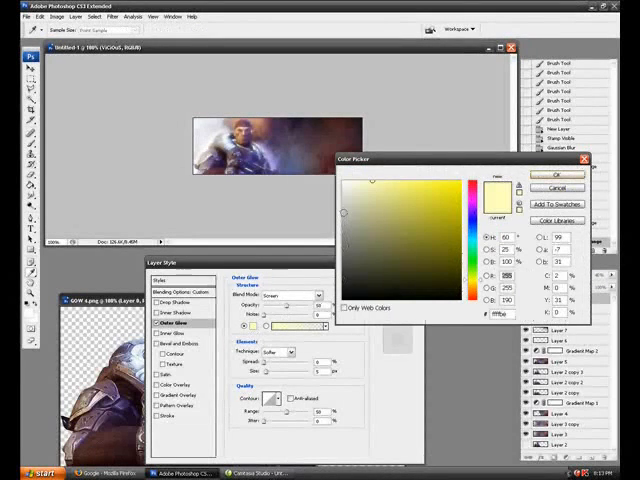
Set the Outer Glow colour to pale yellow and apply it to the text layer
left_click(350, 204)
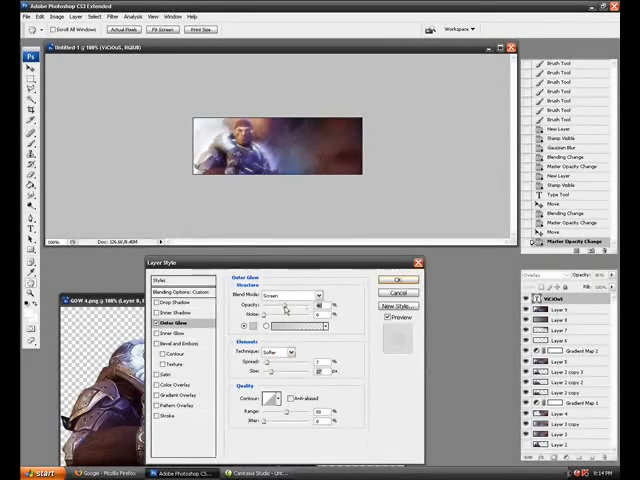
left_click(388, 278)
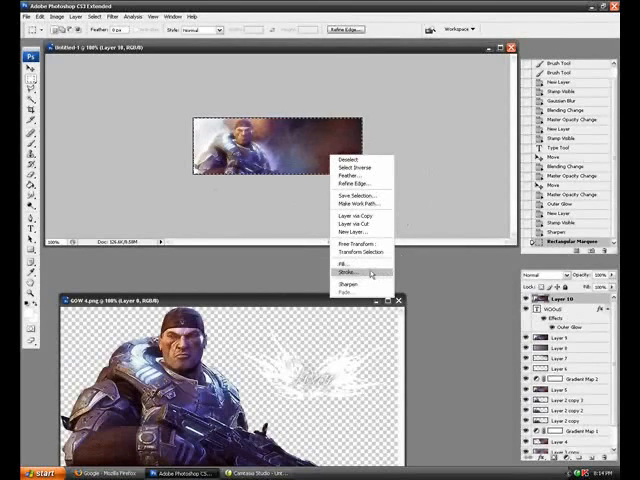
Stroke the selection with a 2 px black border on the inside edge
left_click(348, 272)
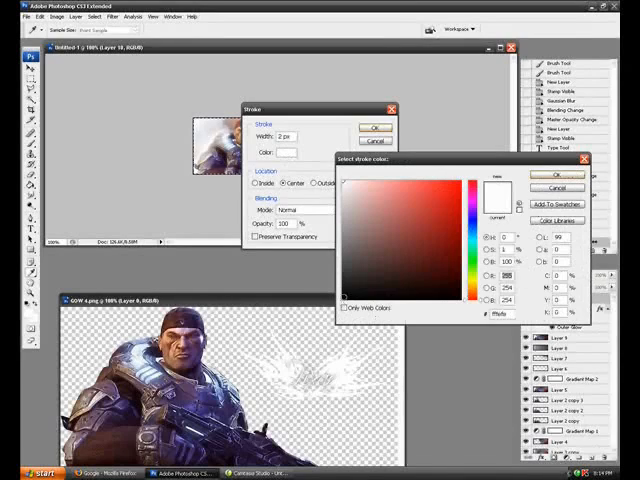
left_click(546, 176)
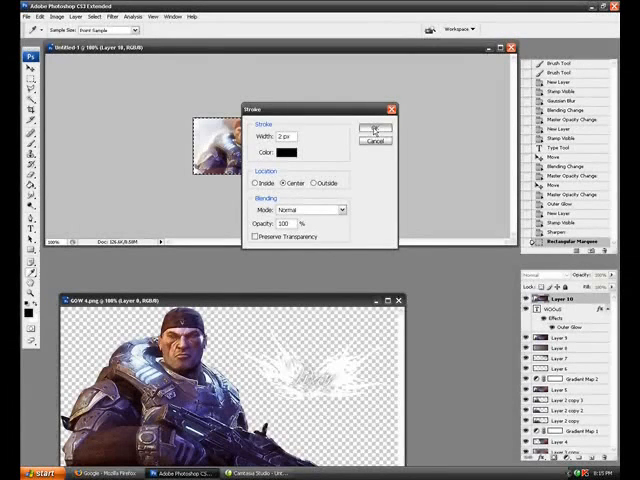
left_click(374, 128)
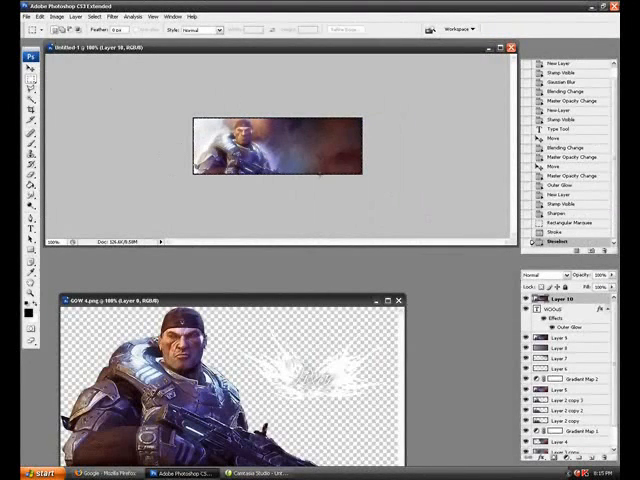
Export the banner as a JPEG via Save for Web into the banners folder, then minimize Photoshop
left_click(28, 16)
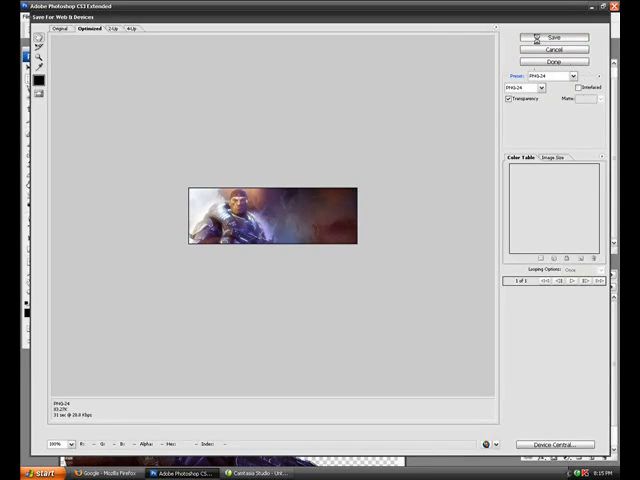
left_click(556, 36)
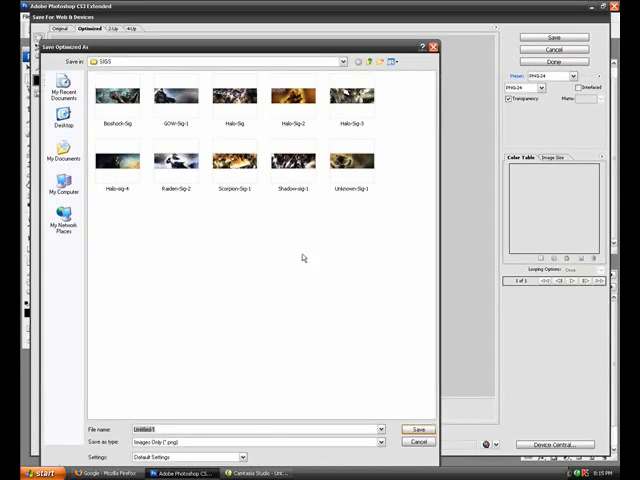
left_click(176, 96)
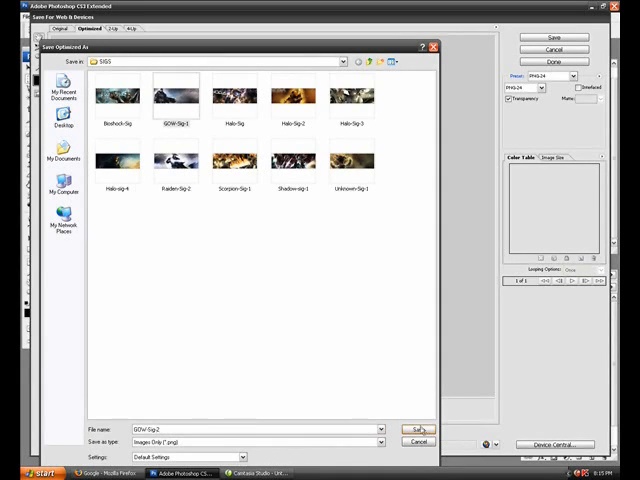
left_click(416, 428)
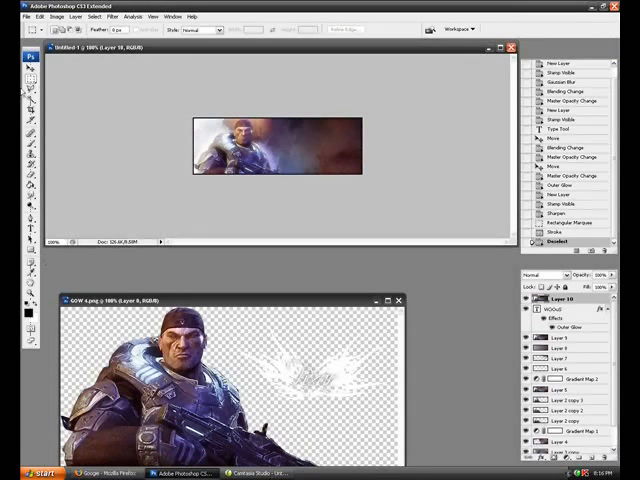
left_click(12, 18)
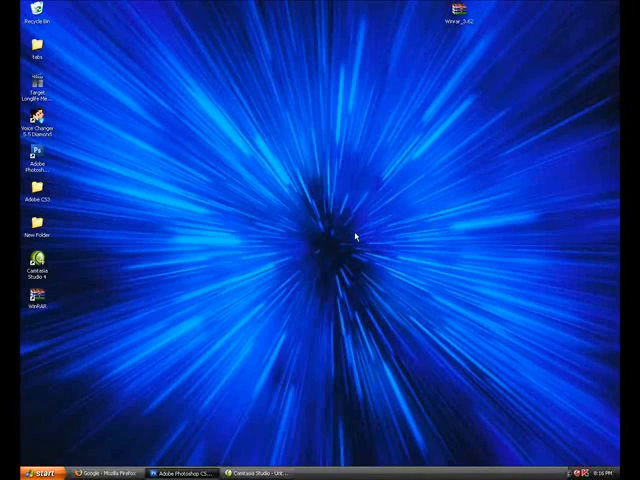
mouse_move(46, 308)
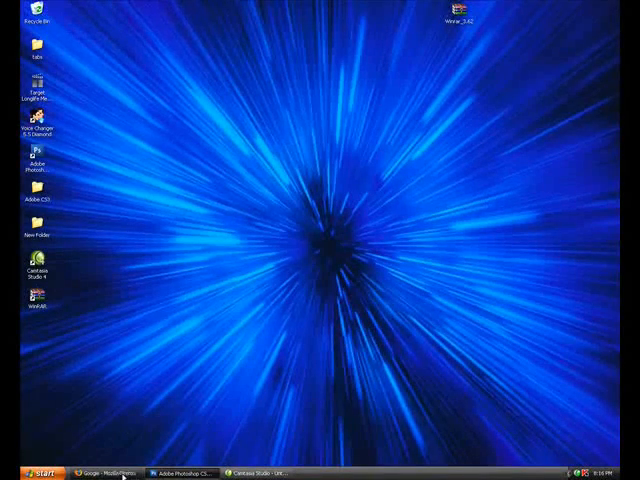
Restore the Firefox window from the taskbar showing Planet Renders
left_click(104, 468)
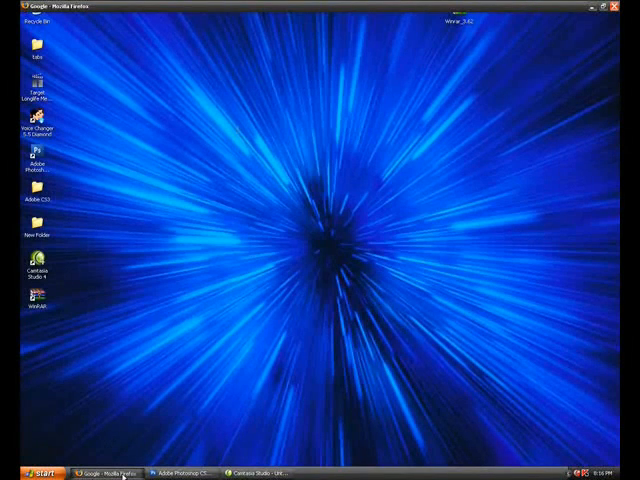
left_click(110, 468)
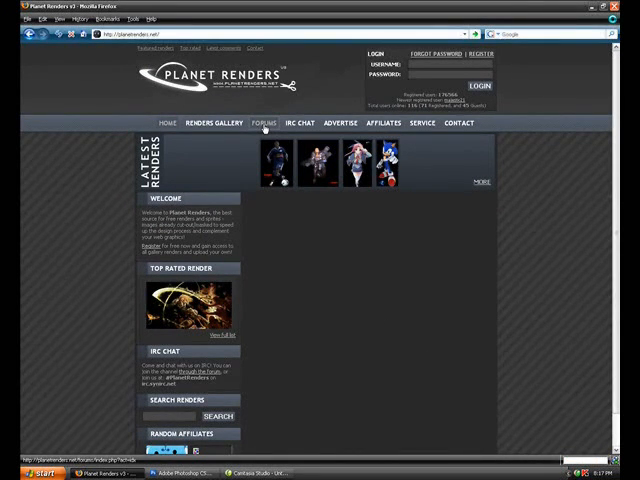
Go into the Planet Renders forums and scroll down to the Render Packs board
left_click(264, 122)
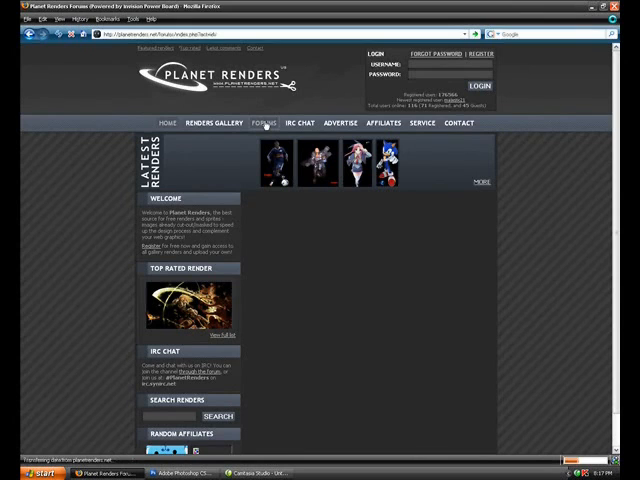
left_click(264, 122)
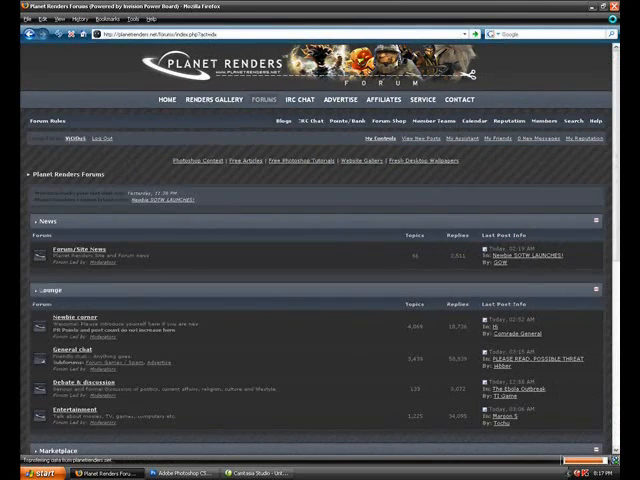
scroll("down", 3)
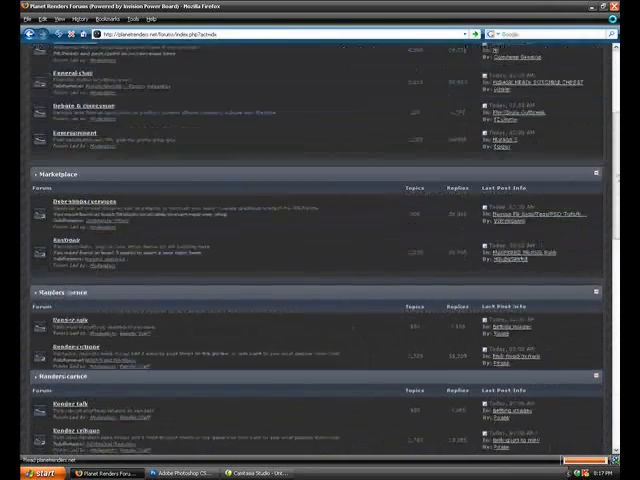
scroll("down", 3)
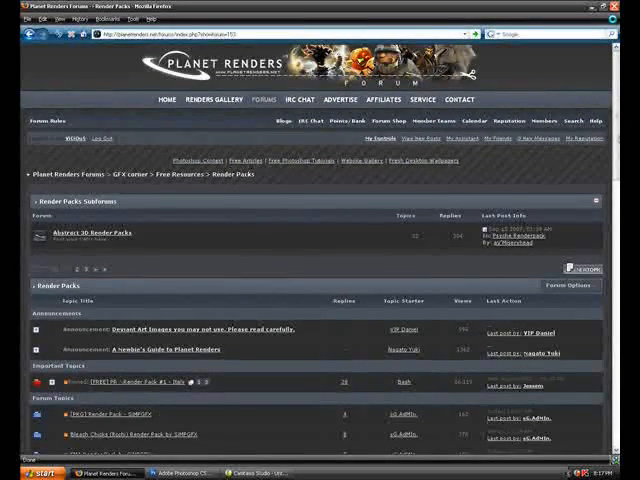
scroll("down", 3)
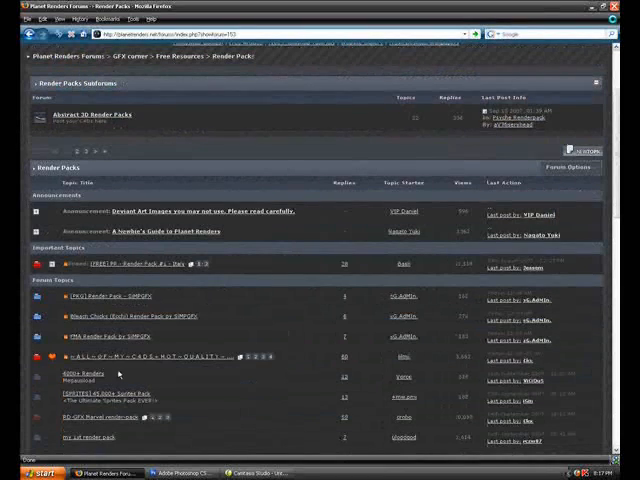
mouse_move(100, 376)
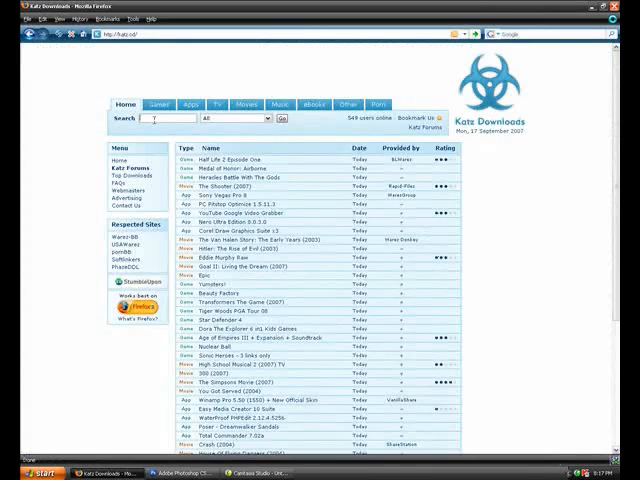
Search Kat's Downloads for 'font7', then minimize Firefox to show the desktop
type("font7")
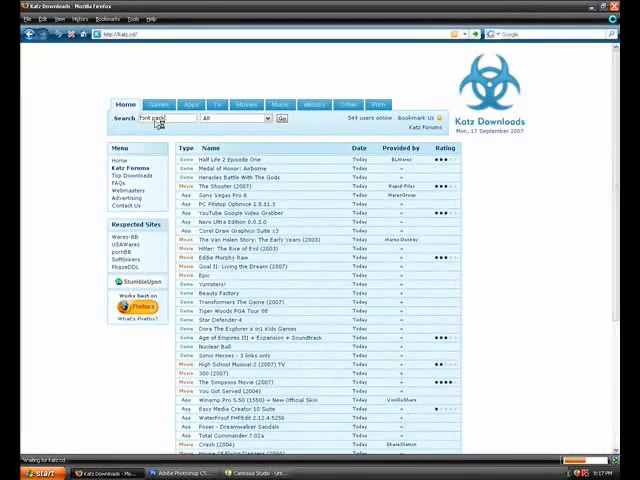
left_click(284, 118)
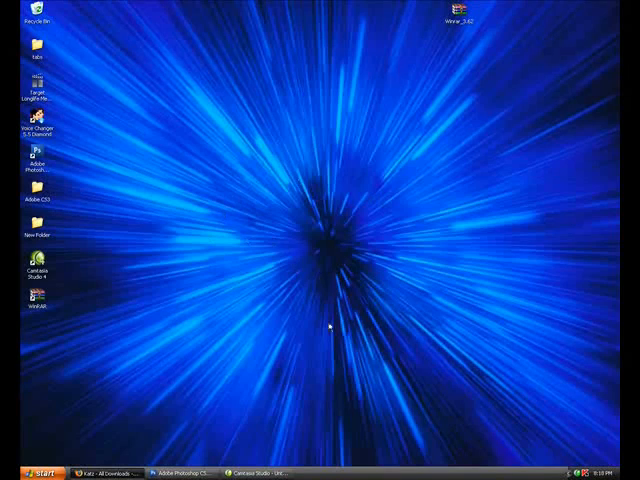
mouse_move(36, 318)
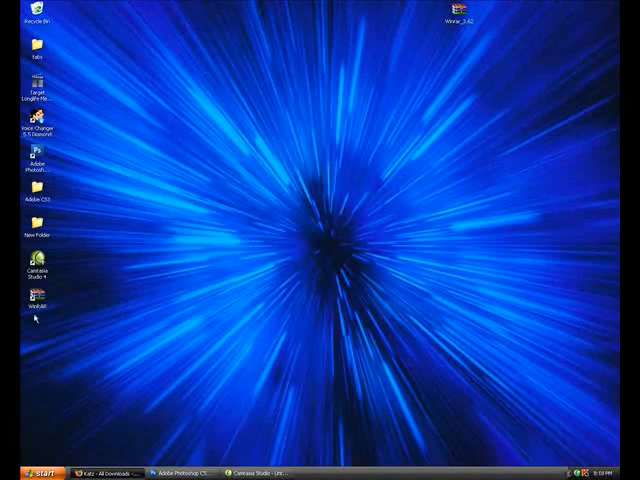
mouse_move(80, 328)
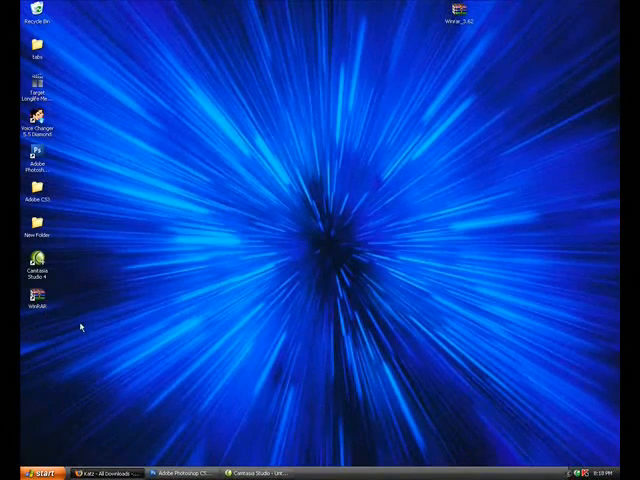
mouse_move(198, 352)
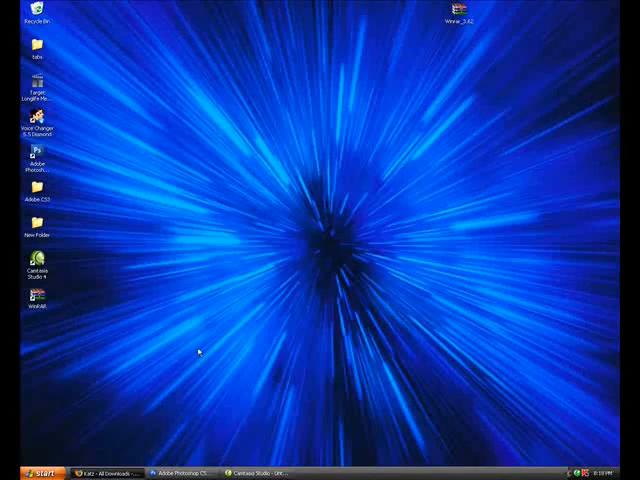